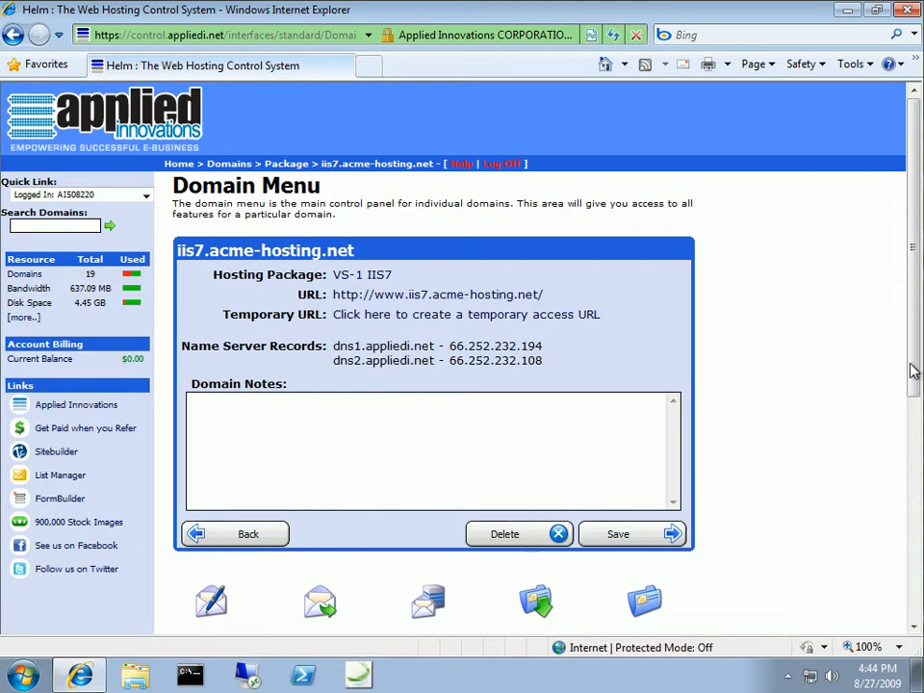
# Open the DotNetNuke v5 pack from iis7.acme-hosting.net's Application Packs.
pyautogui.scroll(-3)
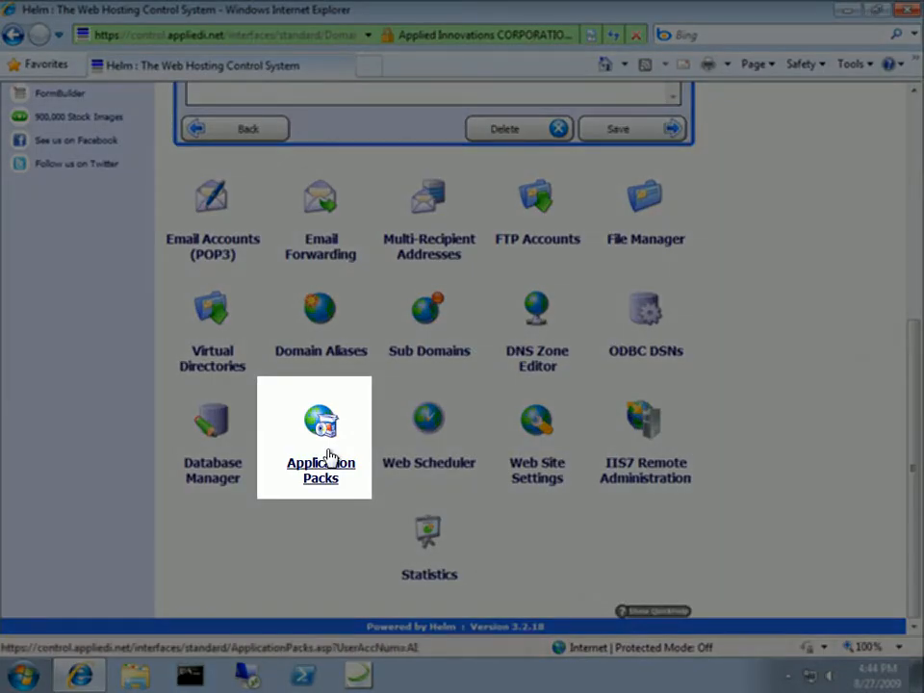
pyautogui.click(320, 439)
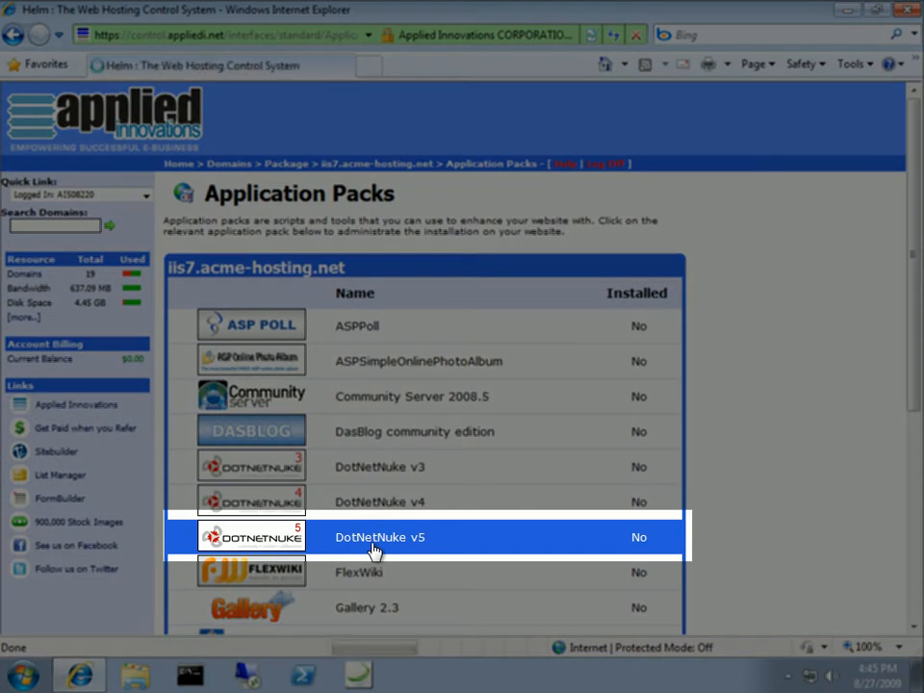
pyautogui.click(380, 537)
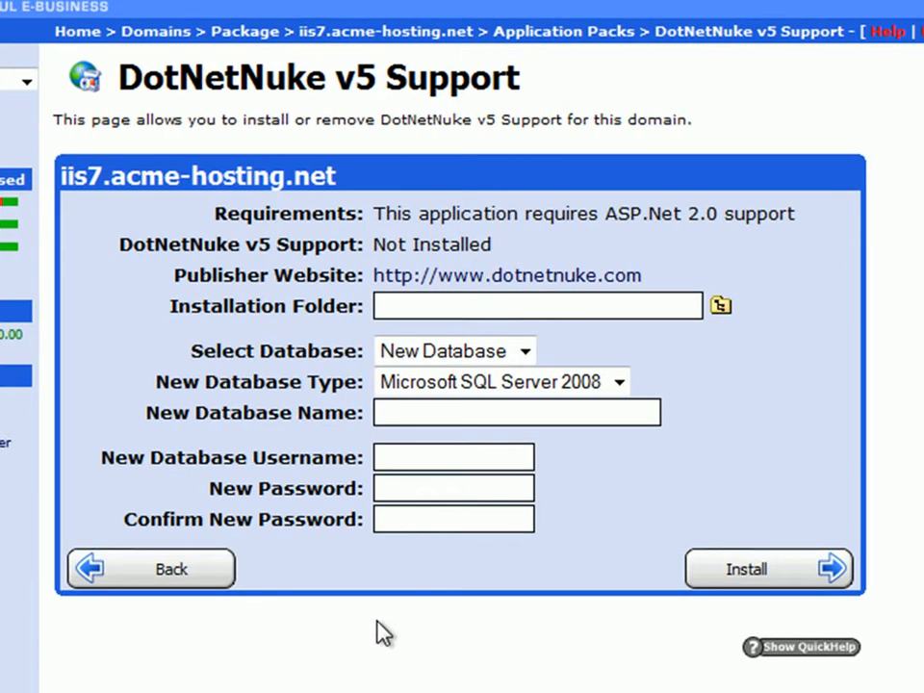
# Install DotNetNuke v5 into folder dnn5 with database dnn5site and user dnn5user.
pyautogui.click(537, 306)
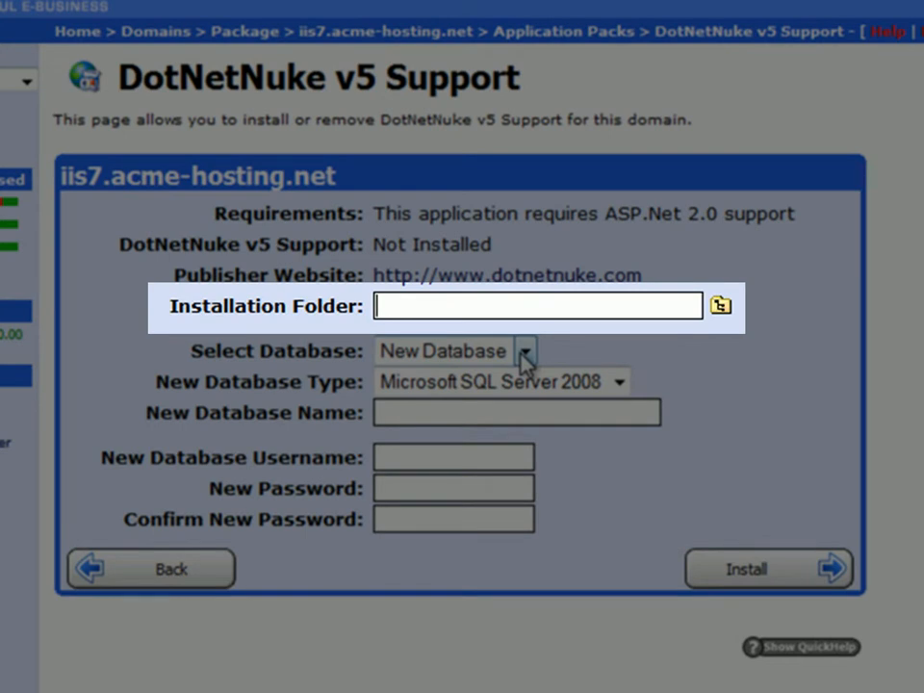
pyautogui.write('dnn5')
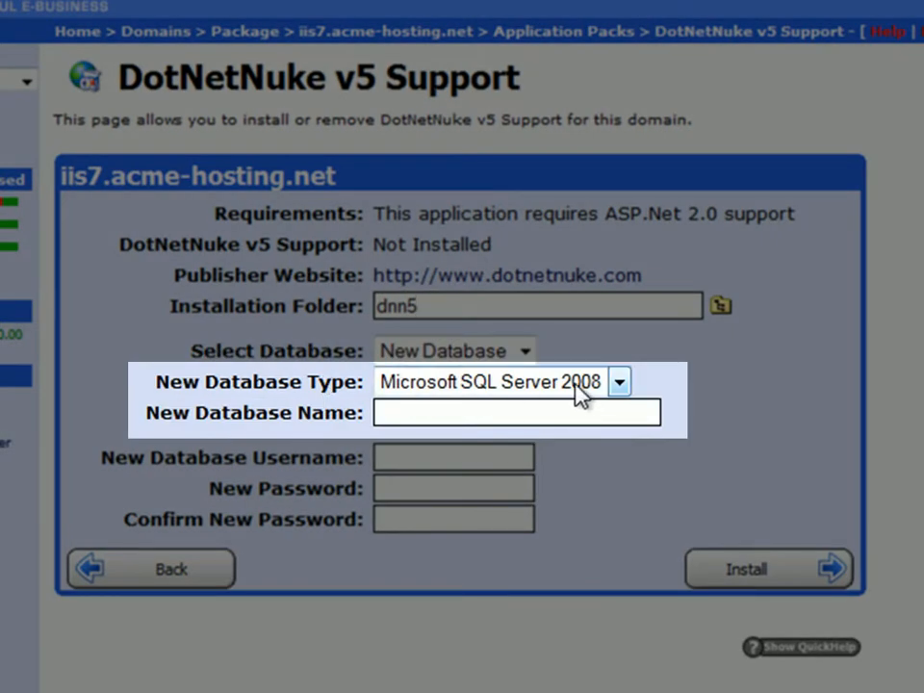
pyautogui.moveTo(526, 412)
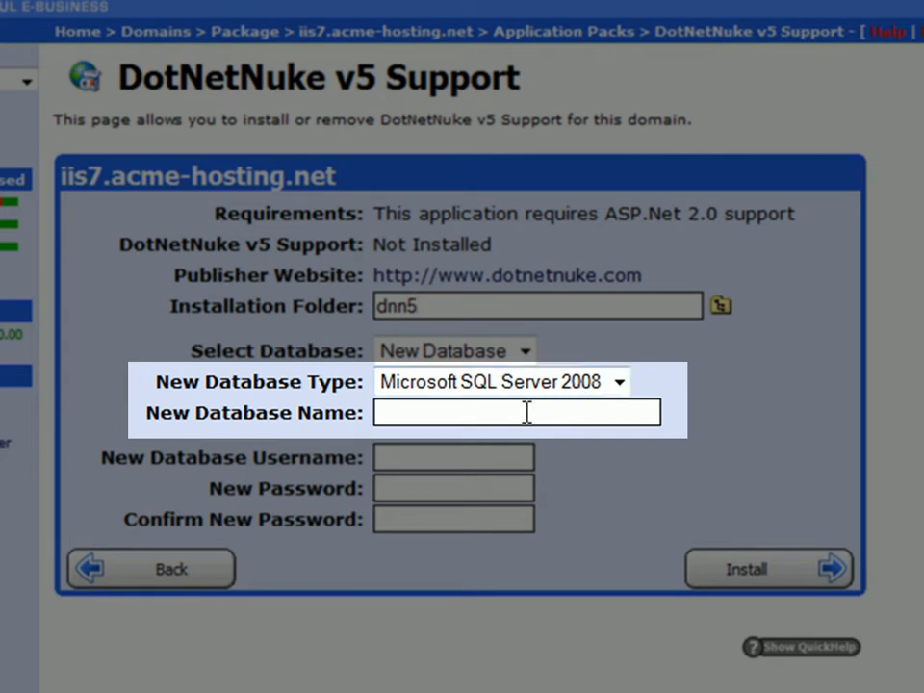
pyautogui.write('d')
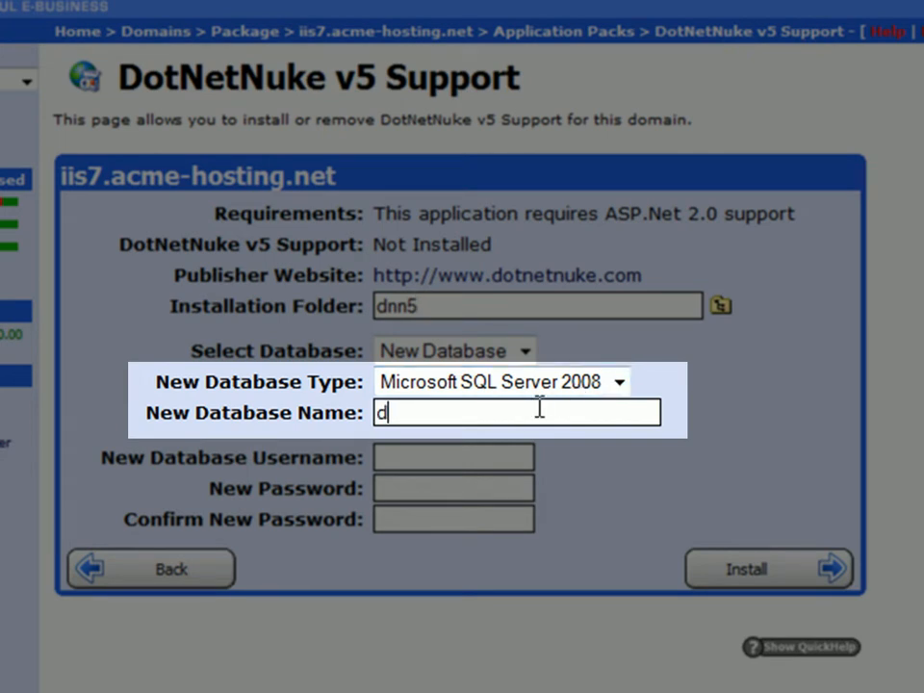
pyautogui.write('nn5site')
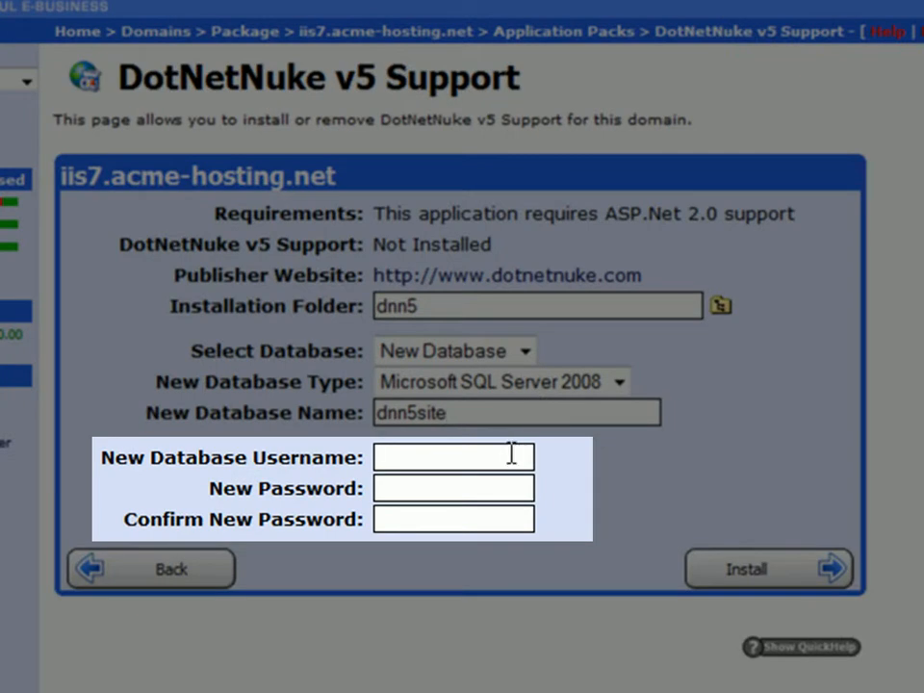
pyautogui.write('dnn5user')
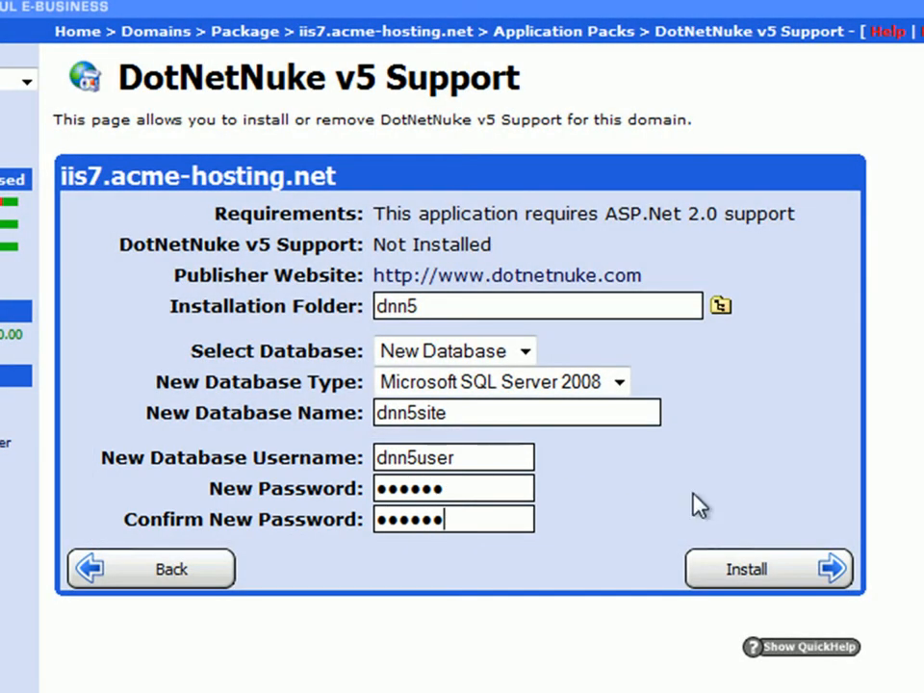
pyautogui.click(767, 568)
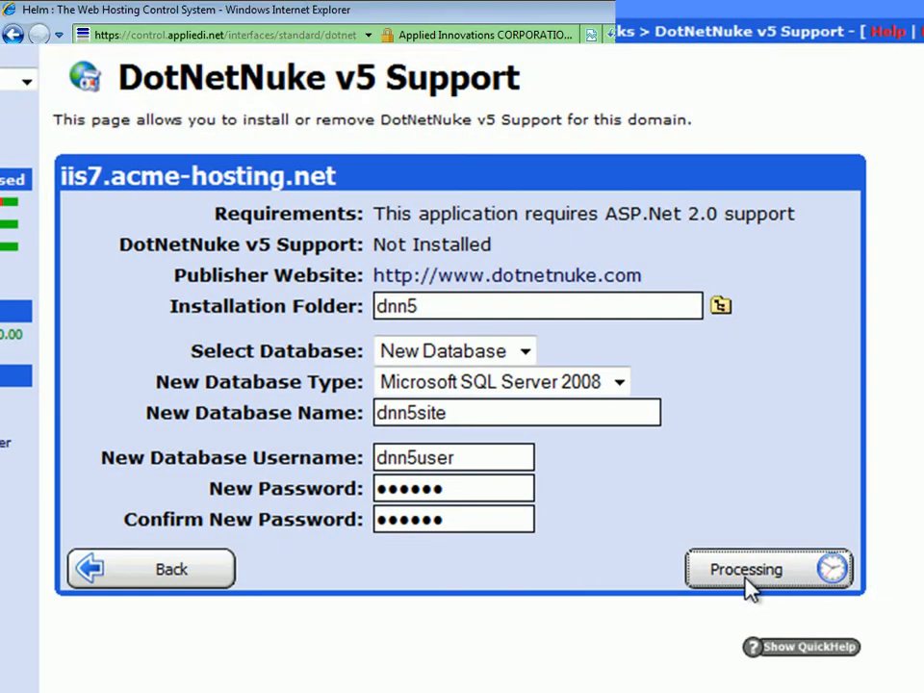
# Confirm DotNetNuke v5 installed successfully and launch its Installation Wizard.
pyautogui.click(768, 569)
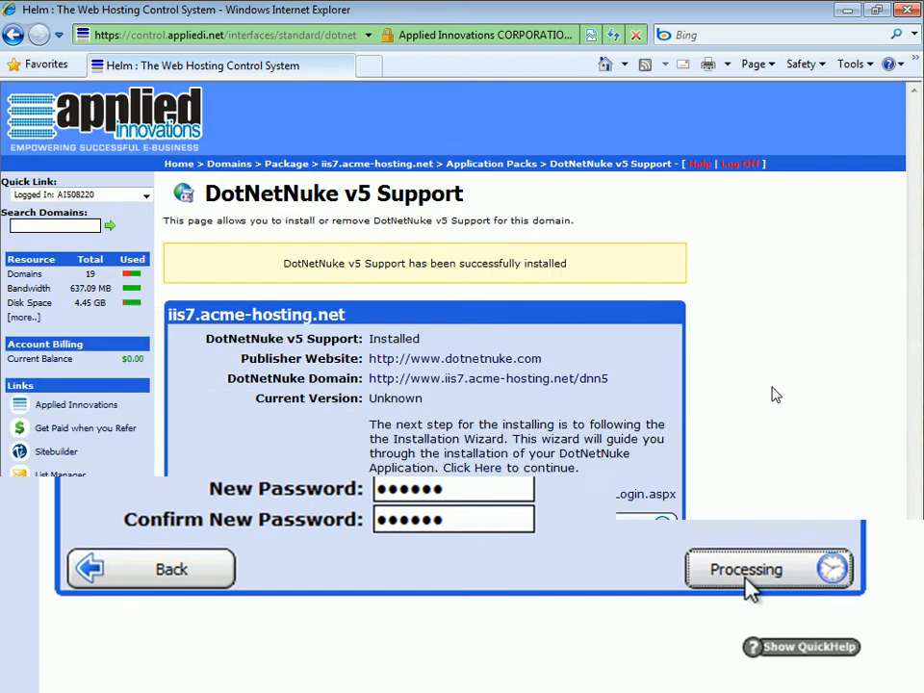
pyautogui.click(768, 569)
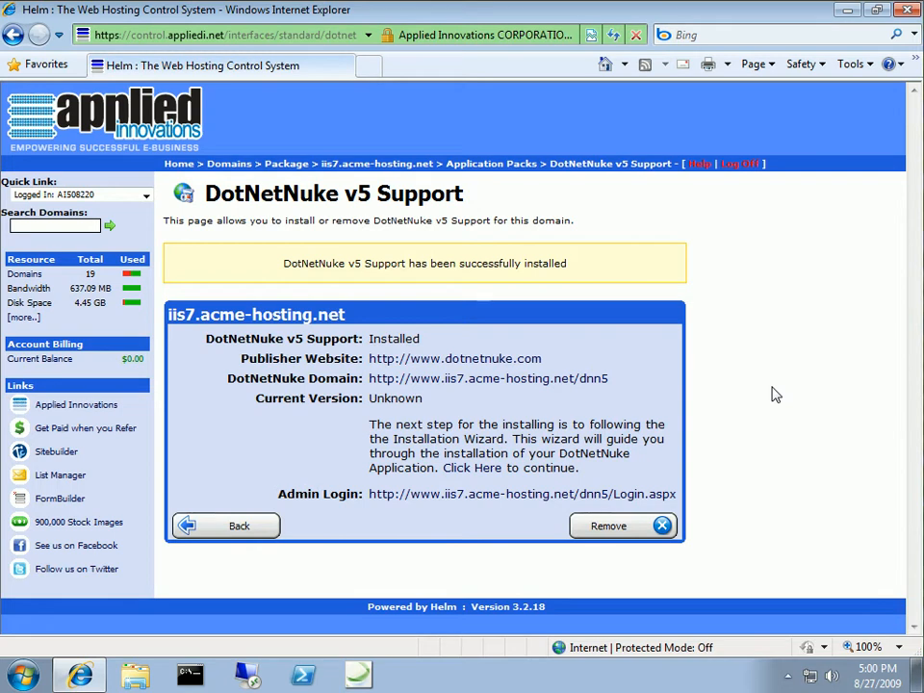
pyautogui.moveTo(517, 430)
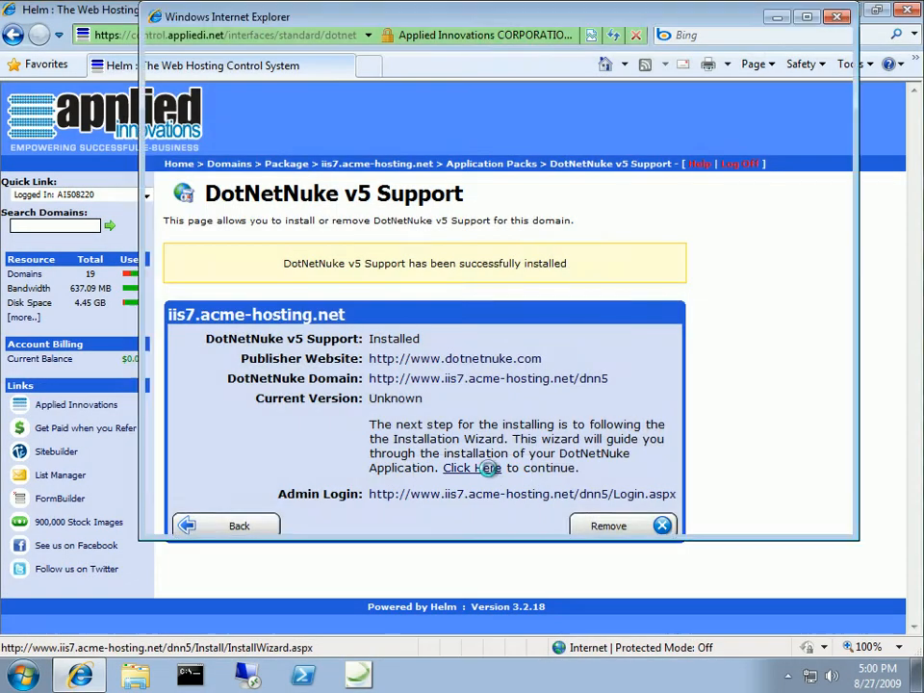
pyautogui.click(472, 468)
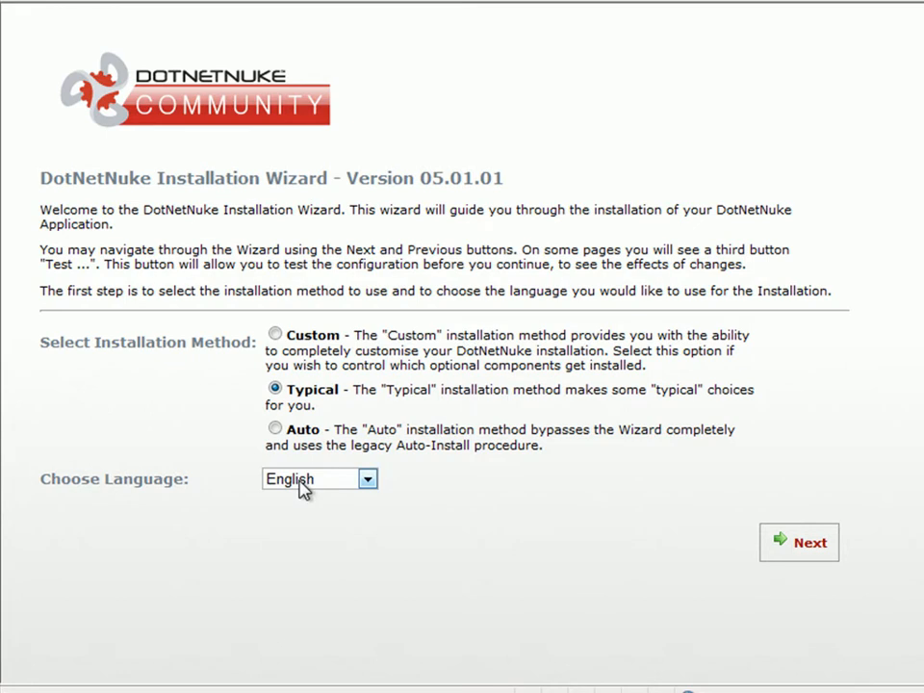
# Choose the Typical install in English, pass the permissions test, and continue.
pyautogui.click(367, 479)
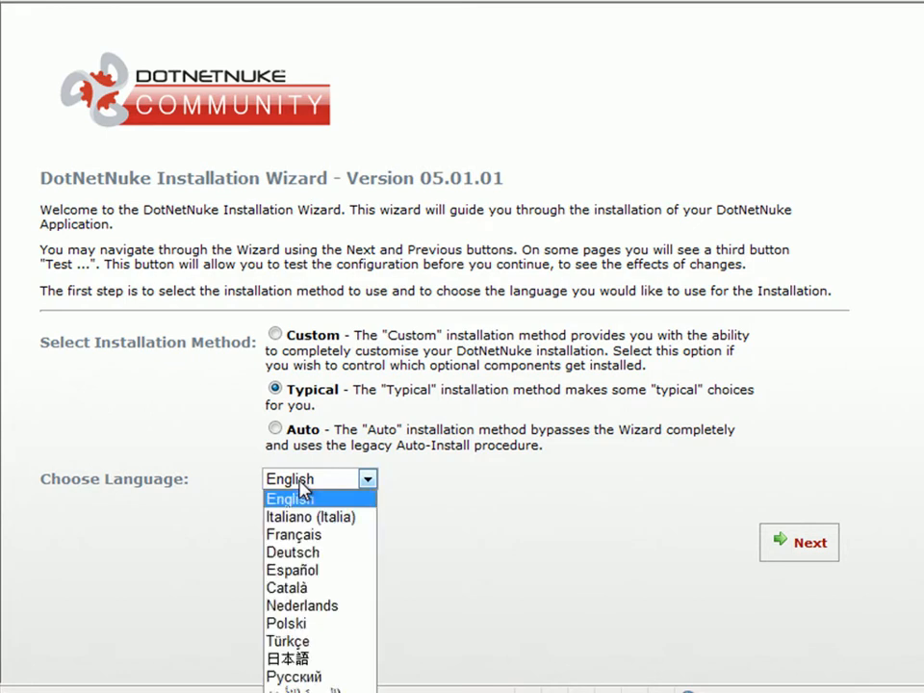
pyautogui.click(289, 498)
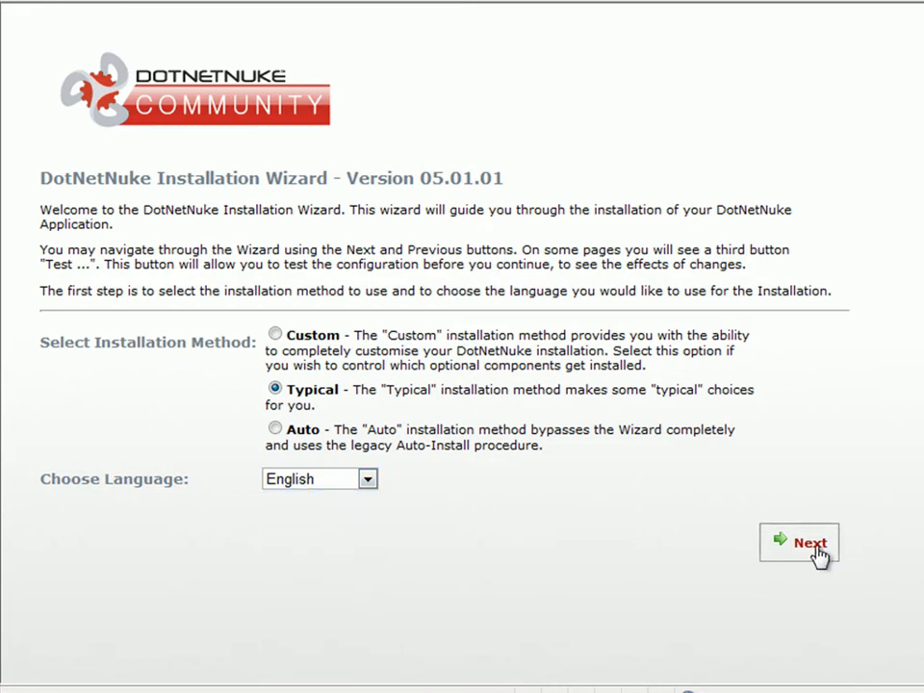
pyautogui.click(809, 543)
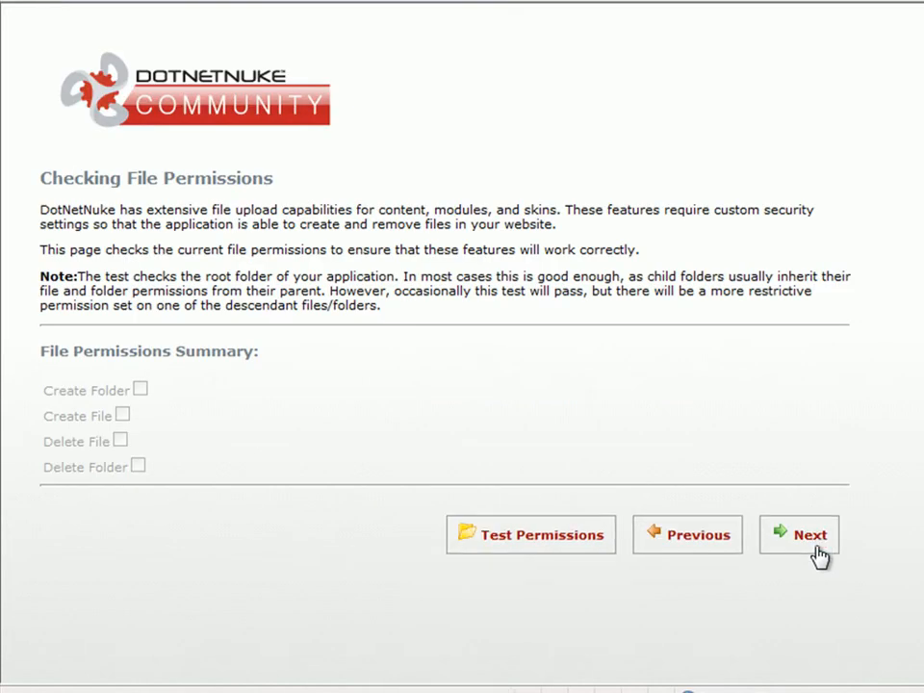
pyautogui.moveTo(767, 608)
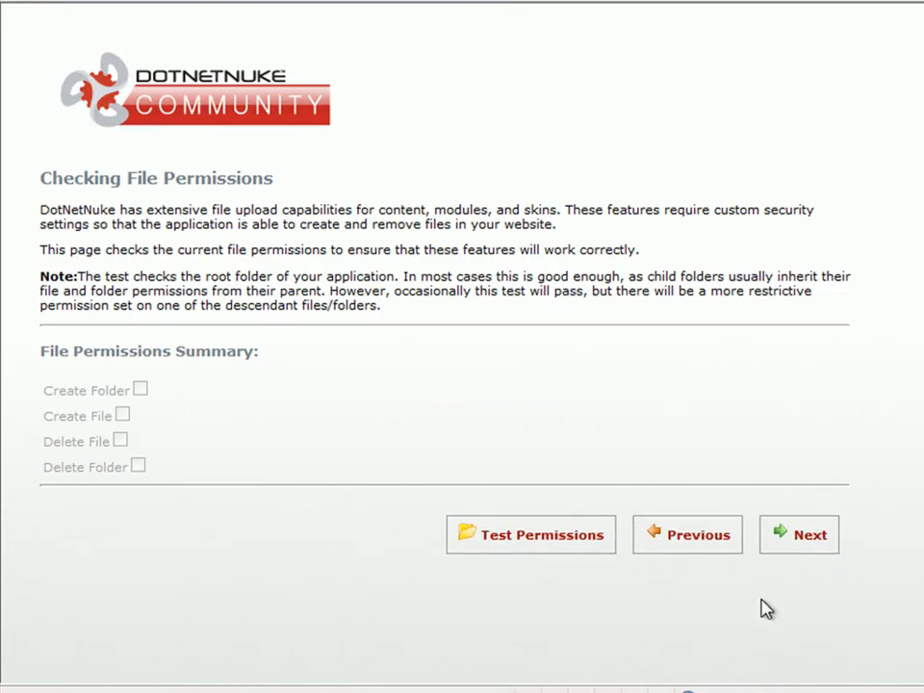
pyautogui.click(530, 534)
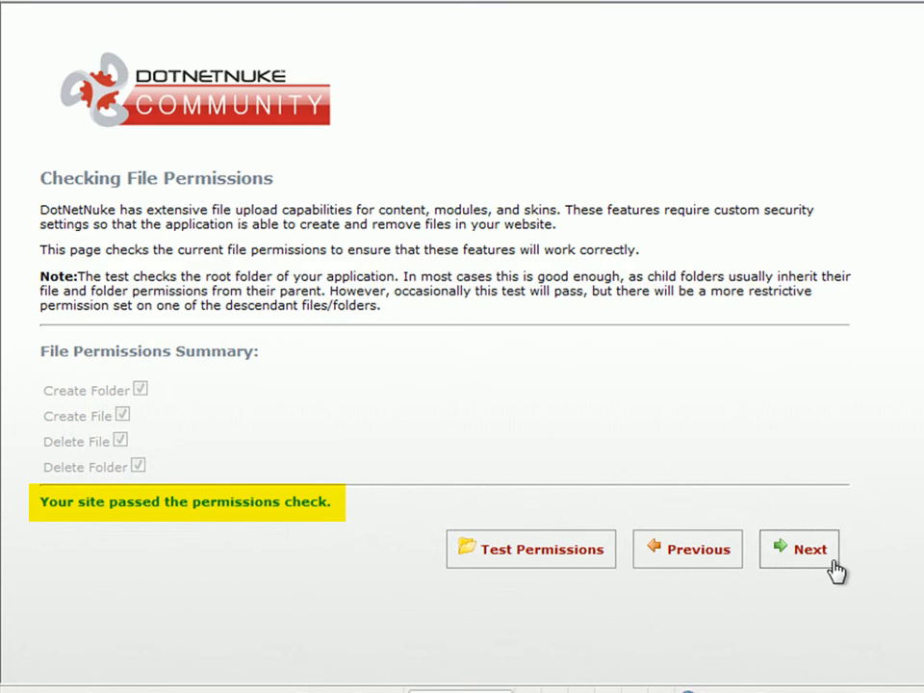
pyautogui.click(810, 549)
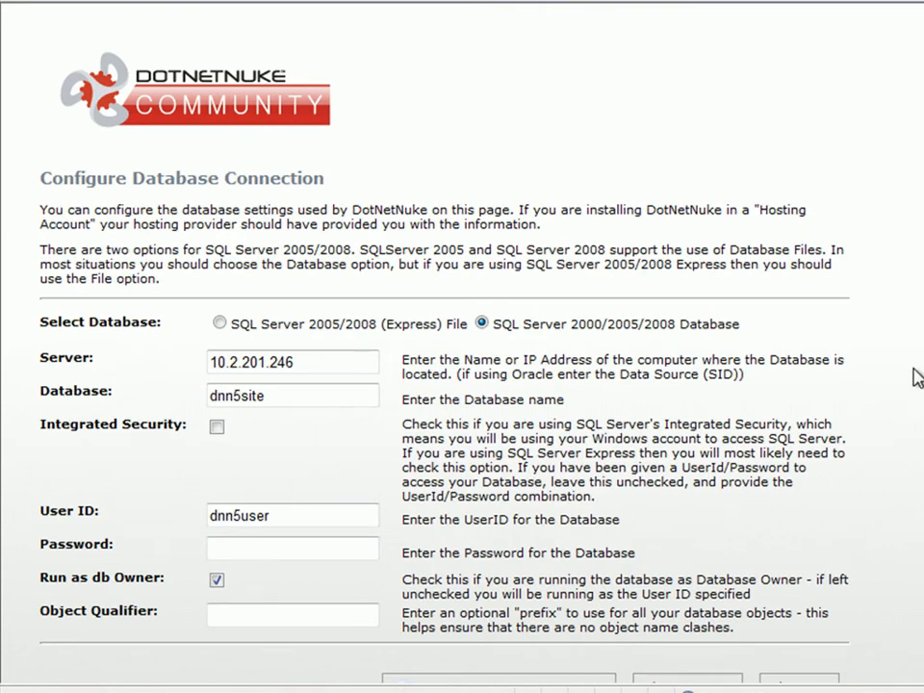
pyautogui.moveTo(825, 341)
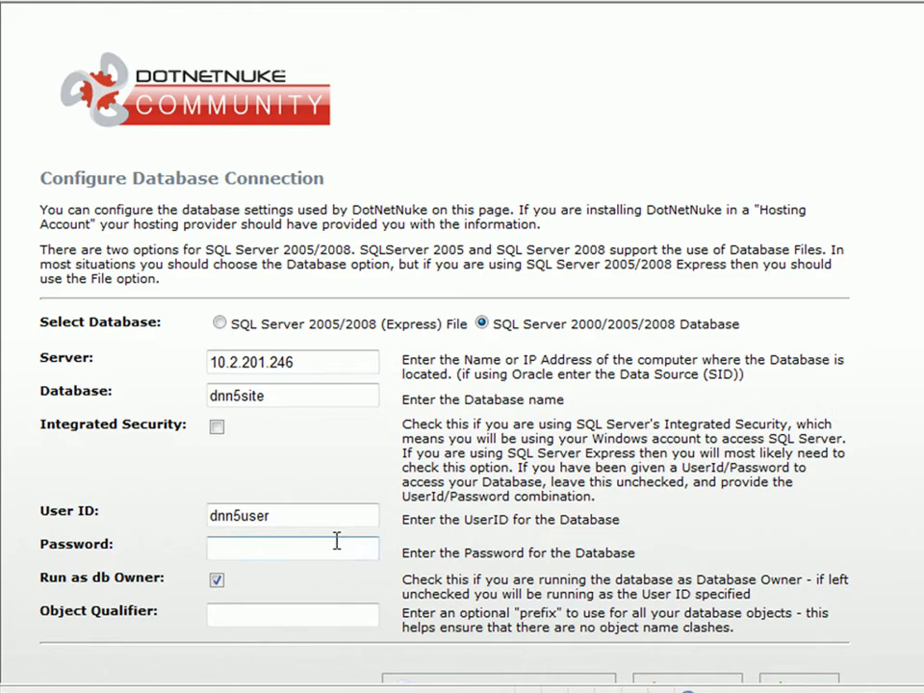
# Enter the database password and continue once scripts through 05.01.01 succeed.
pyautogui.write('password')
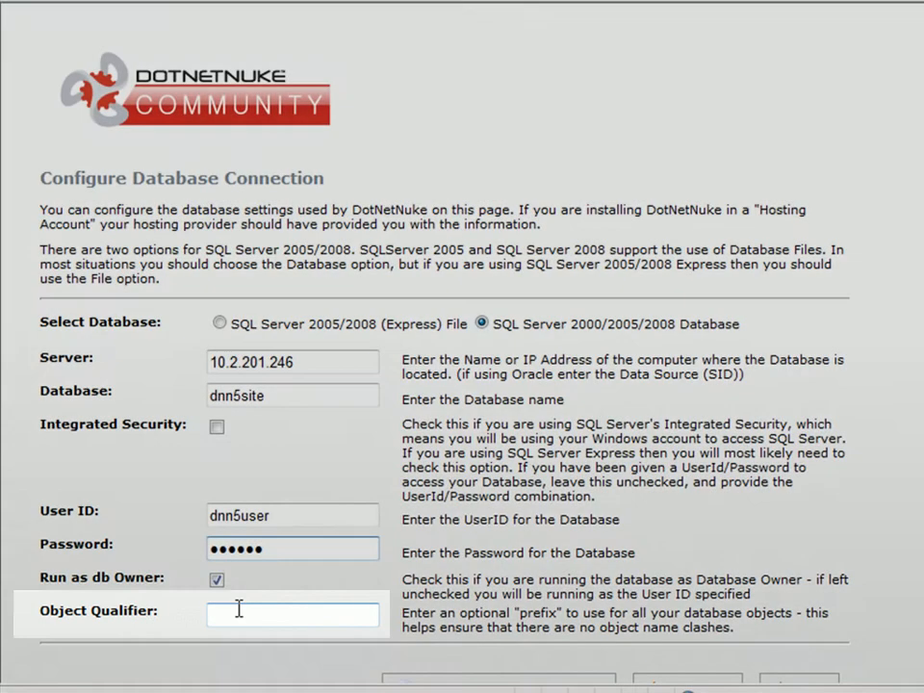
pyautogui.scroll(-3)
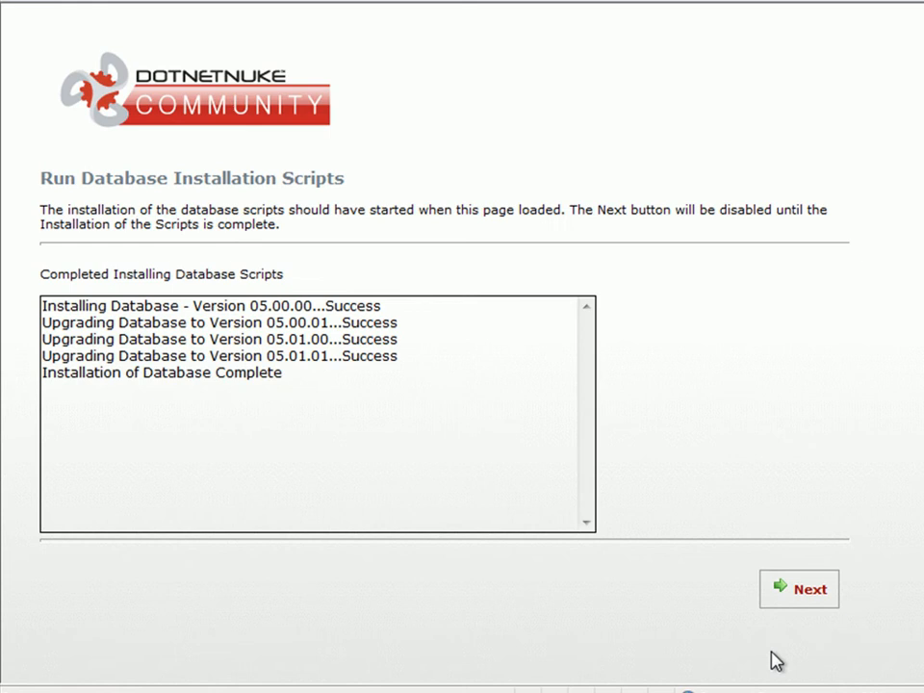
pyautogui.moveTo(785, 589)
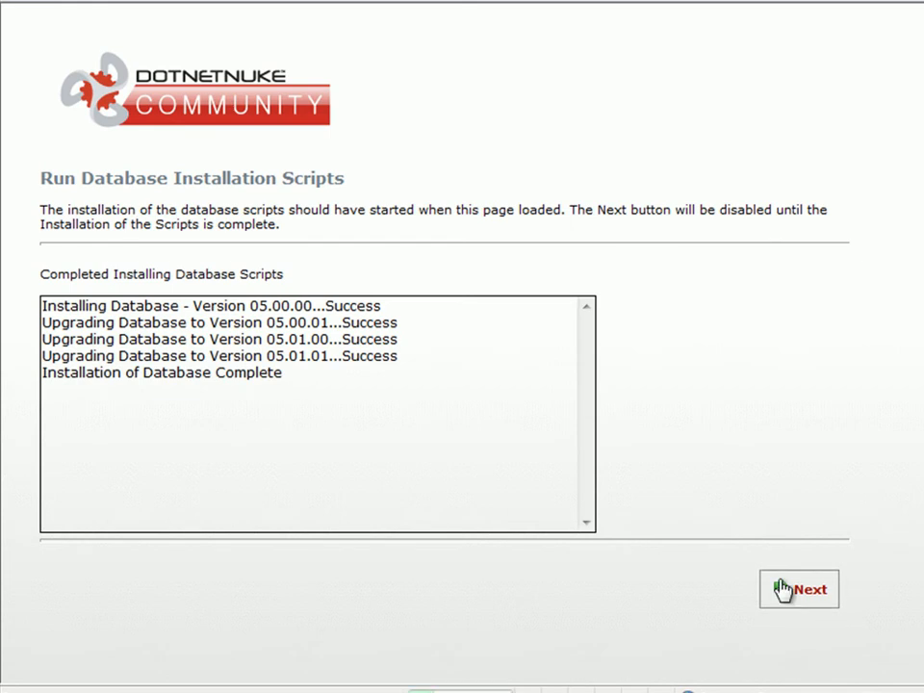
pyautogui.click(799, 588)
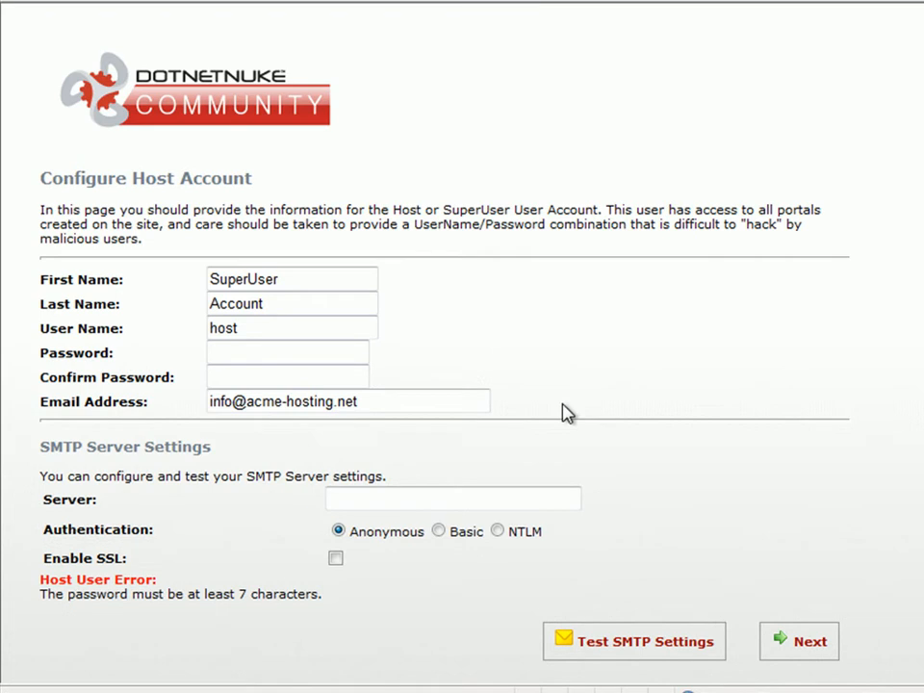
pyautogui.moveTo(570, 407)
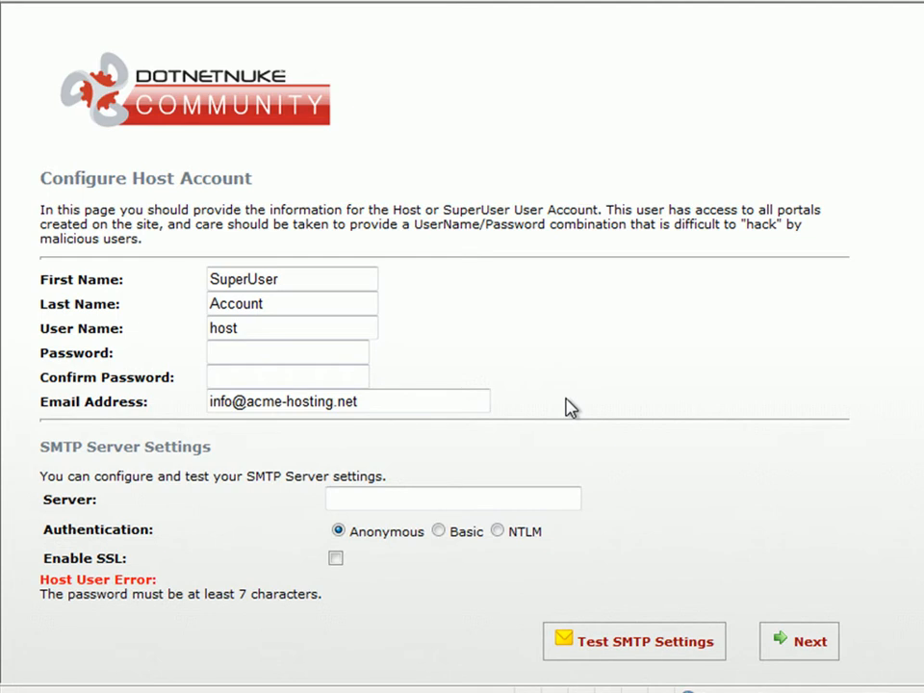
pyautogui.moveTo(184, 342)
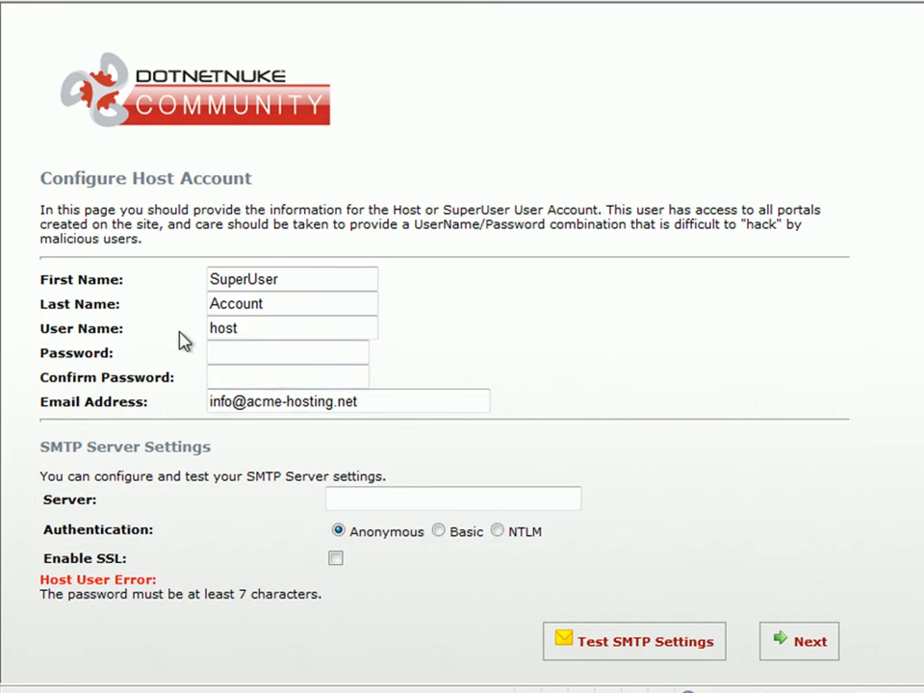
# Enter the host password and SMTP server smtp.appliedi.net.
pyautogui.click(288, 352)
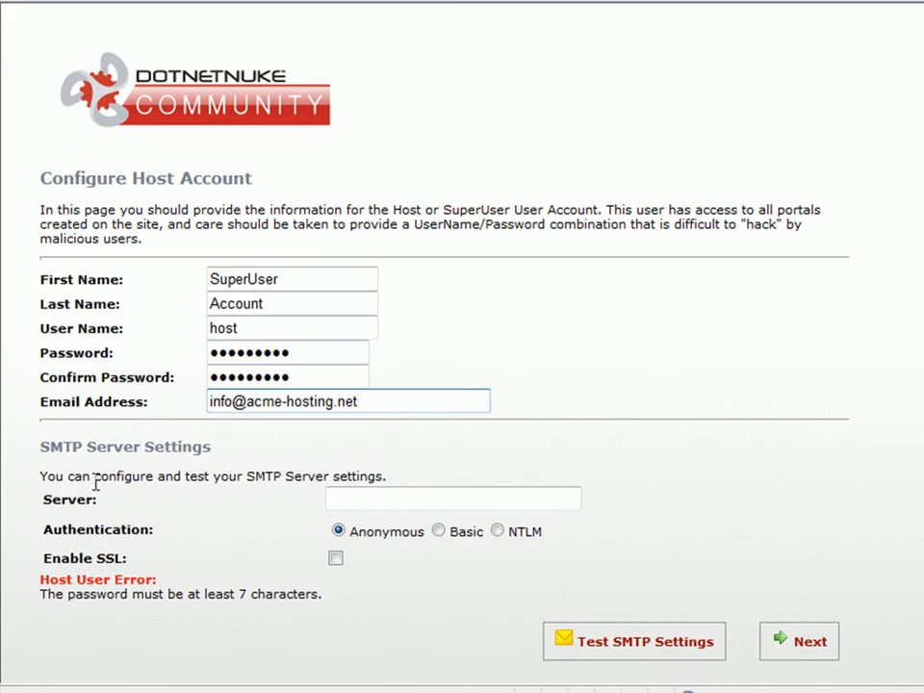
pyautogui.write('sm')
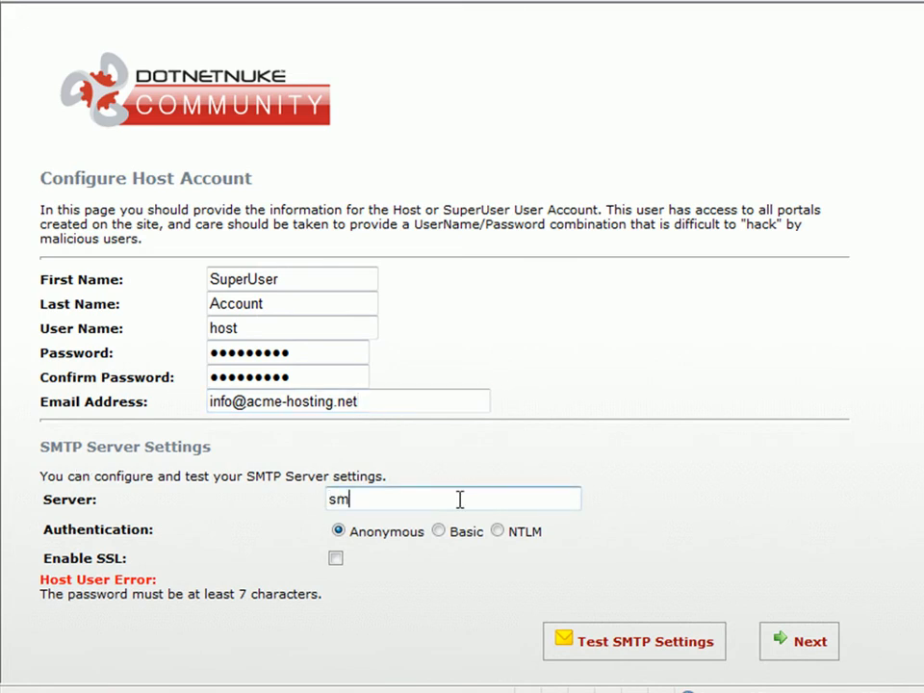
pyautogui.write('tp.appliedi.net')
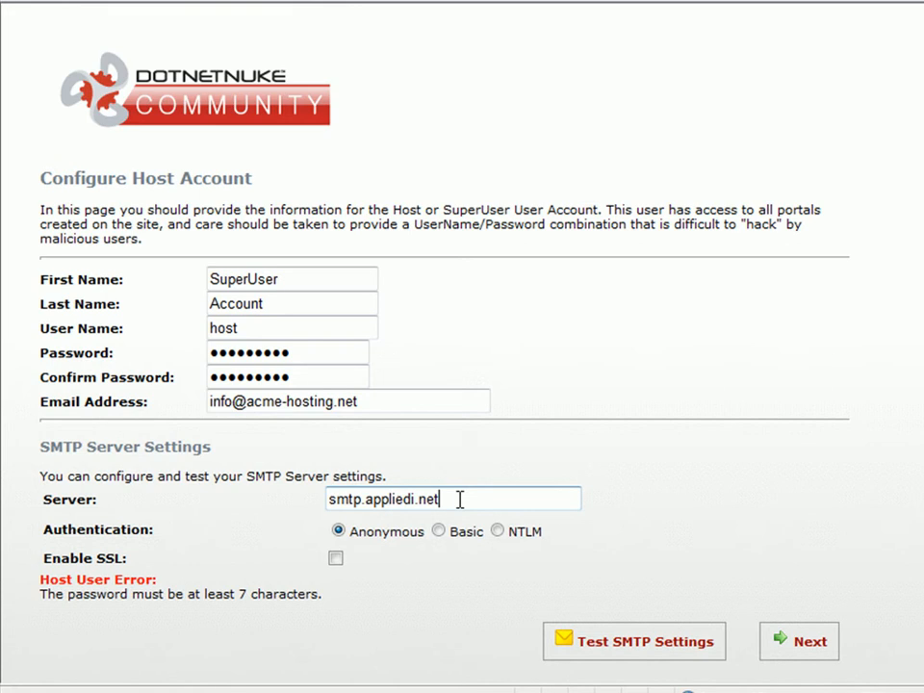
pyautogui.moveTo(782, 684)
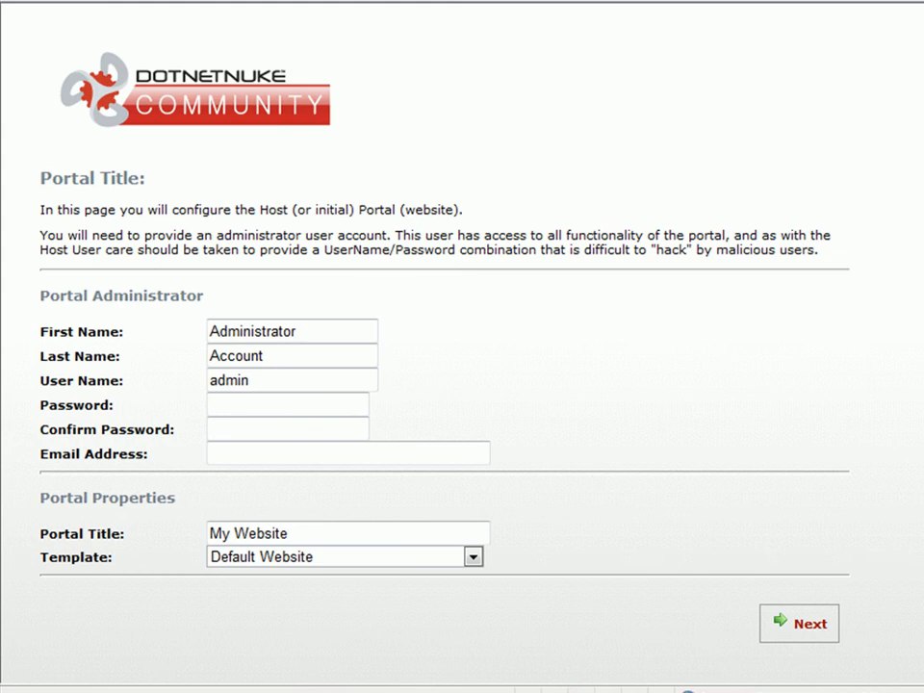
pyautogui.moveTo(760, 436)
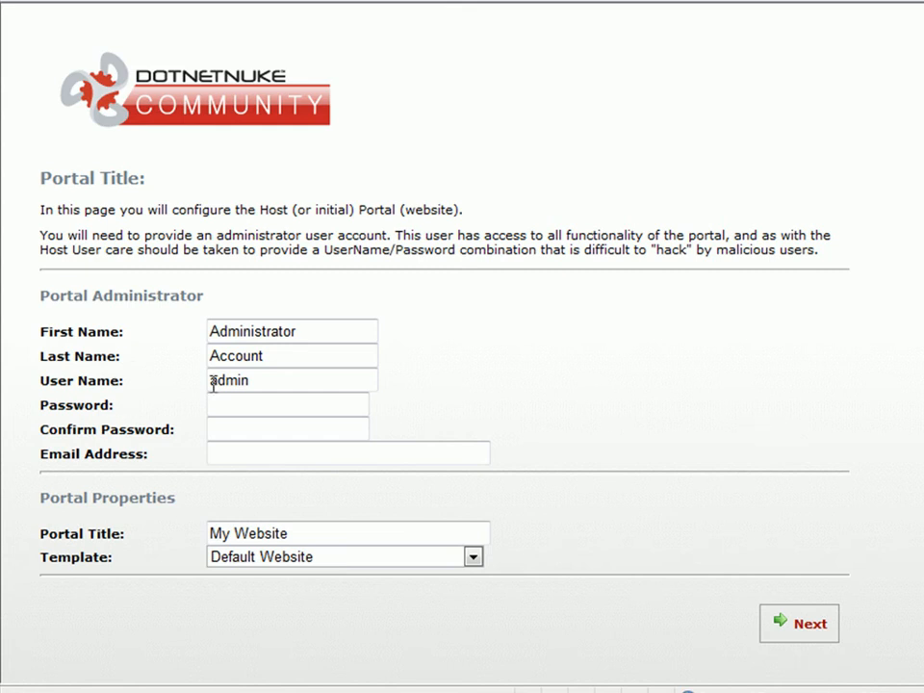
pyautogui.click(287, 403)
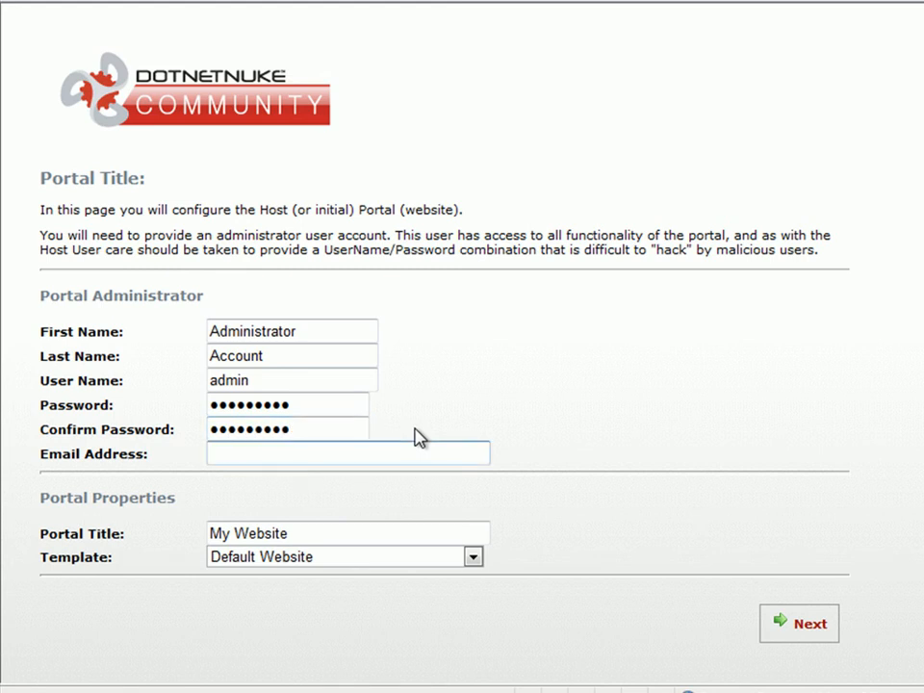
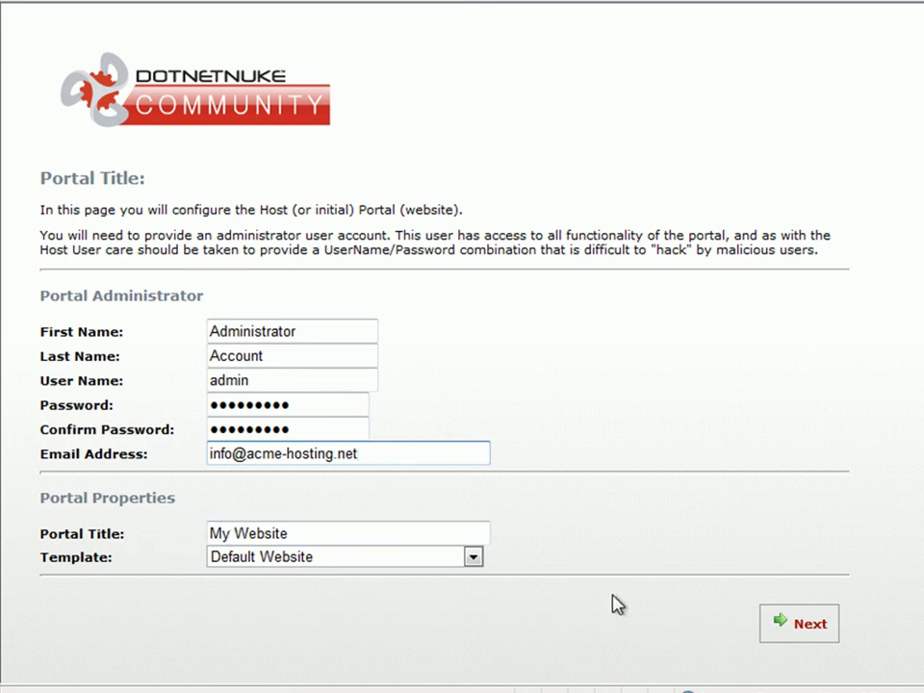
pyautogui.moveTo(785, 635)
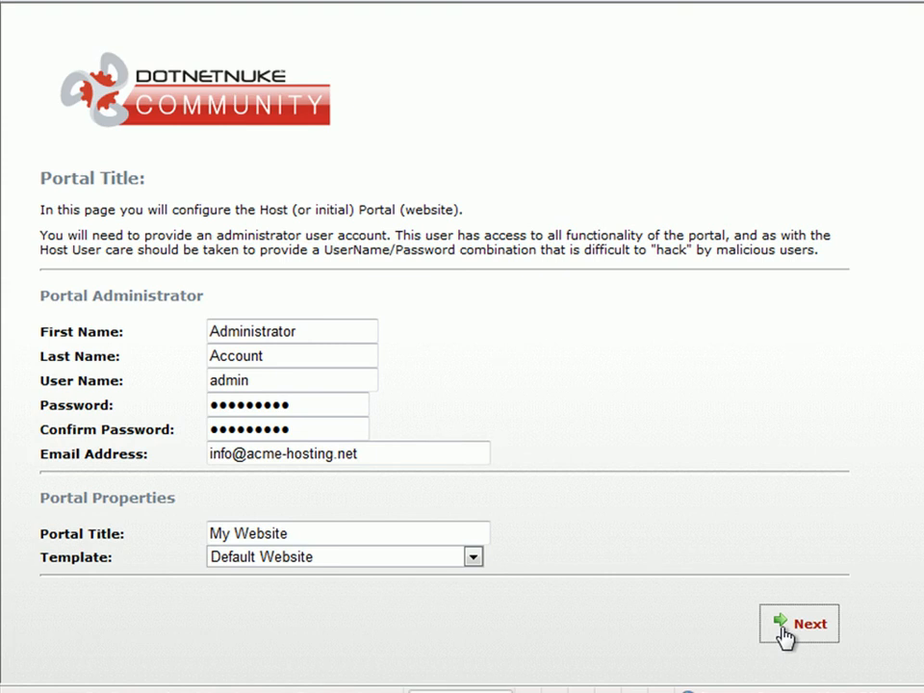
pyautogui.moveTo(787, 638)
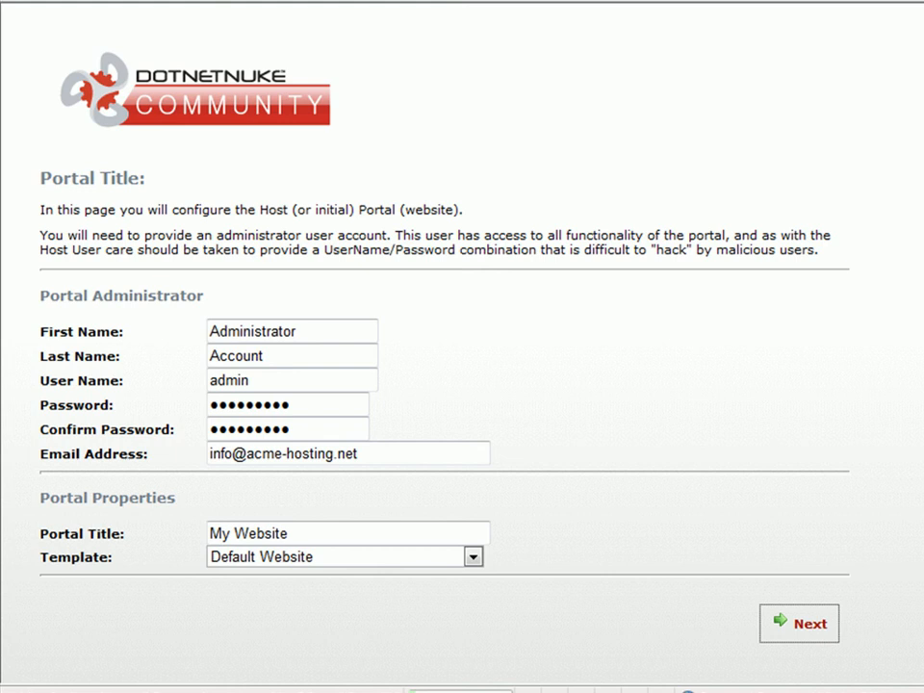
pyautogui.click(798, 623)
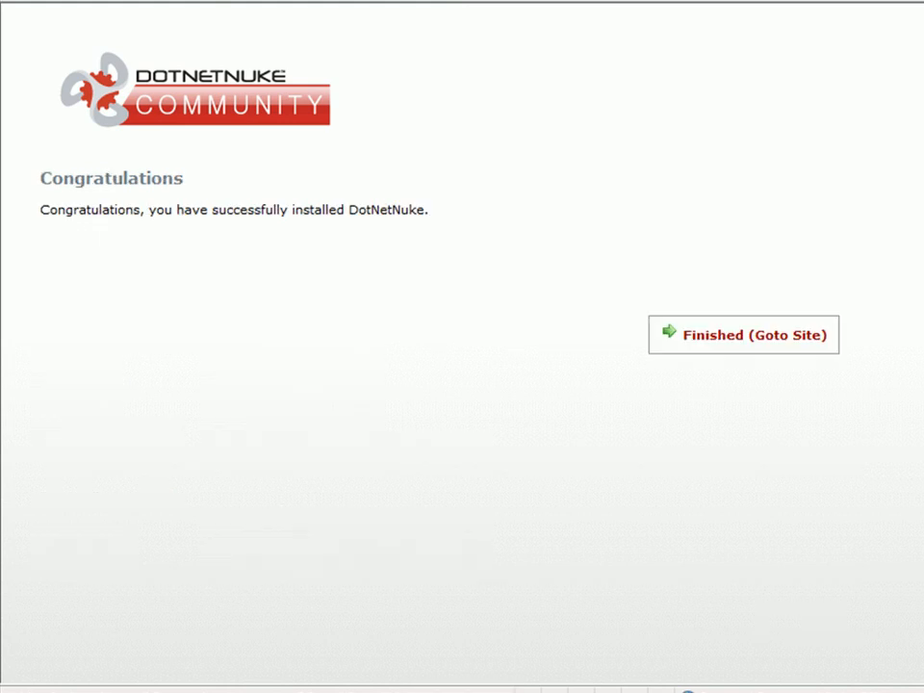
pyautogui.moveTo(857, 448)
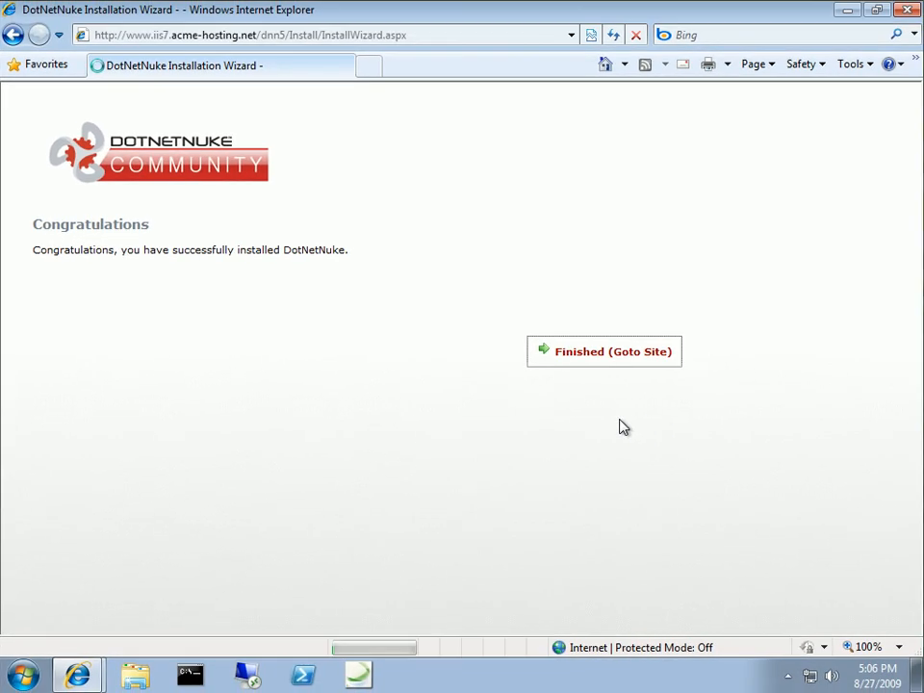
# Go from the installer to the new My Website home page at /dnn5.
pyautogui.click(603, 351)
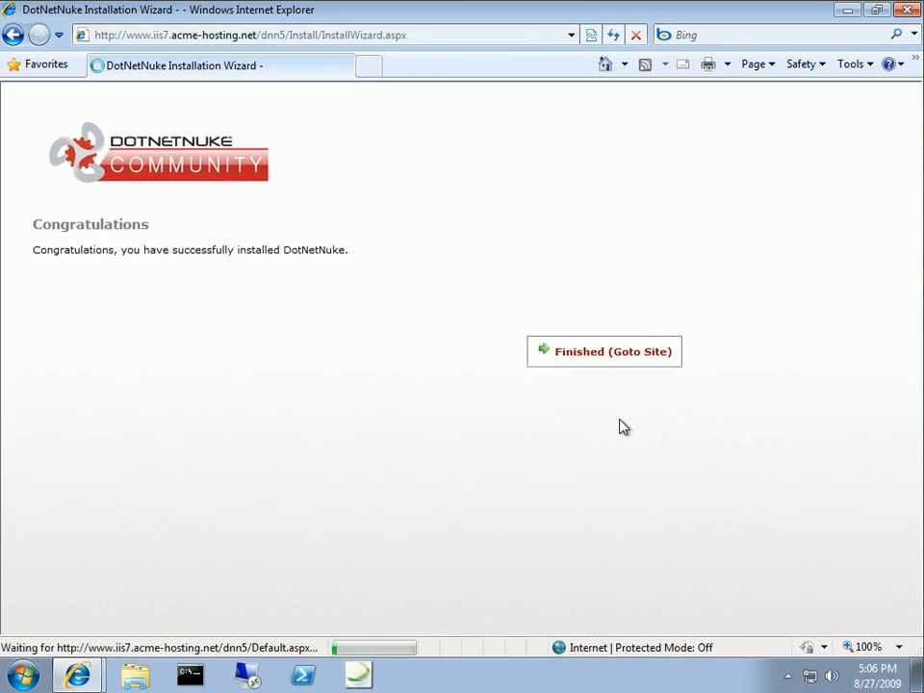
pyautogui.click(605, 351)
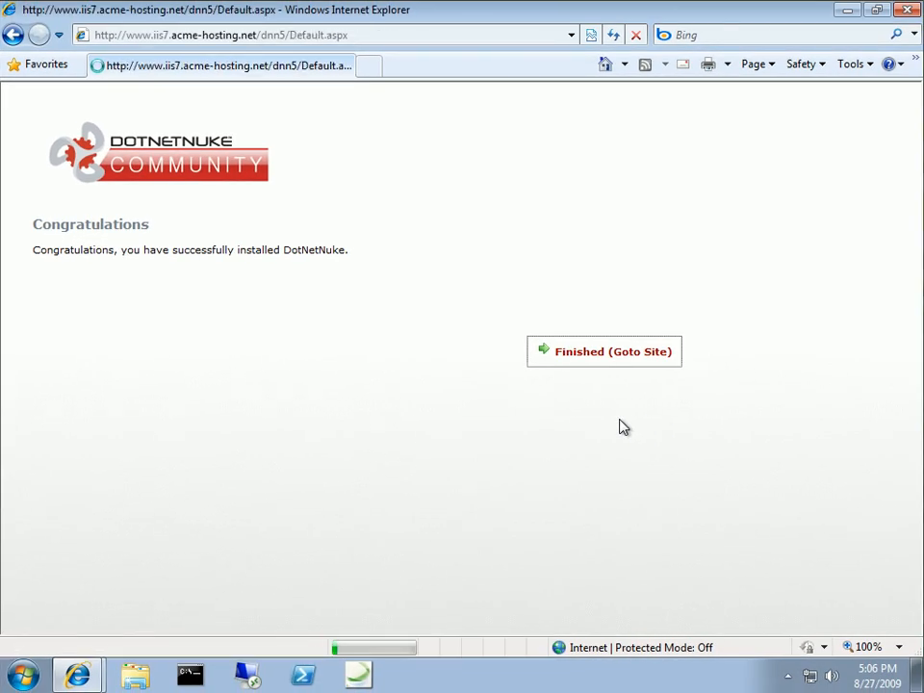
pyautogui.click(605, 351)
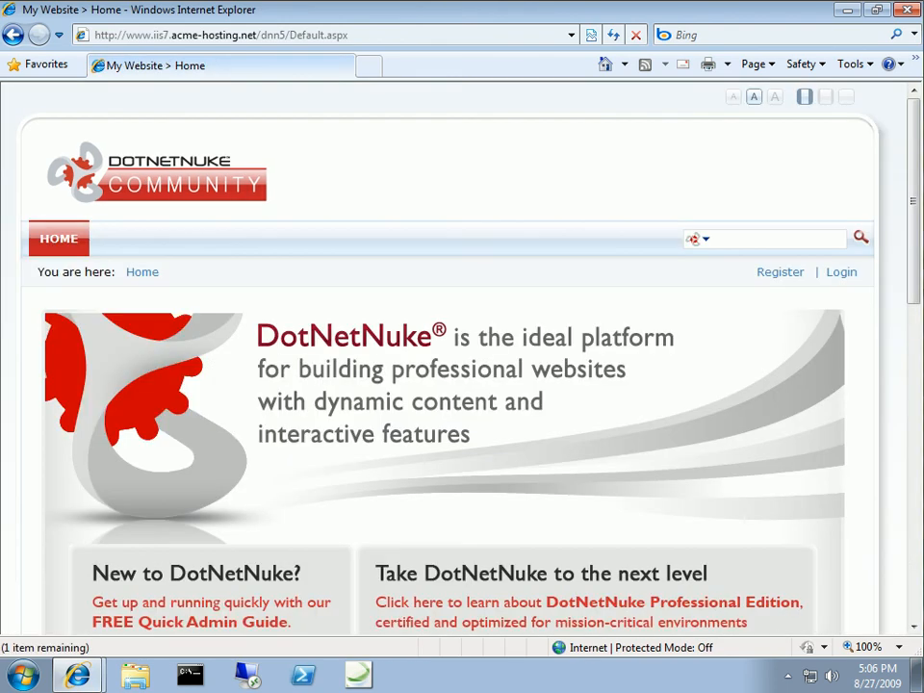
pyautogui.moveTo(770, 395)
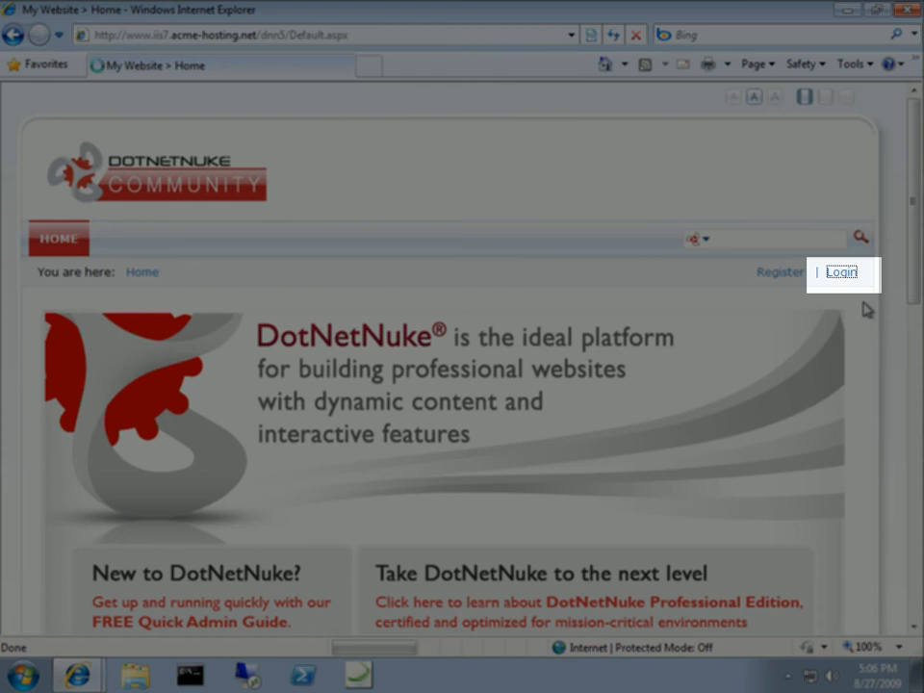
# Log in to the new site with the portal administrator's credentials.
pyautogui.click(840, 272)
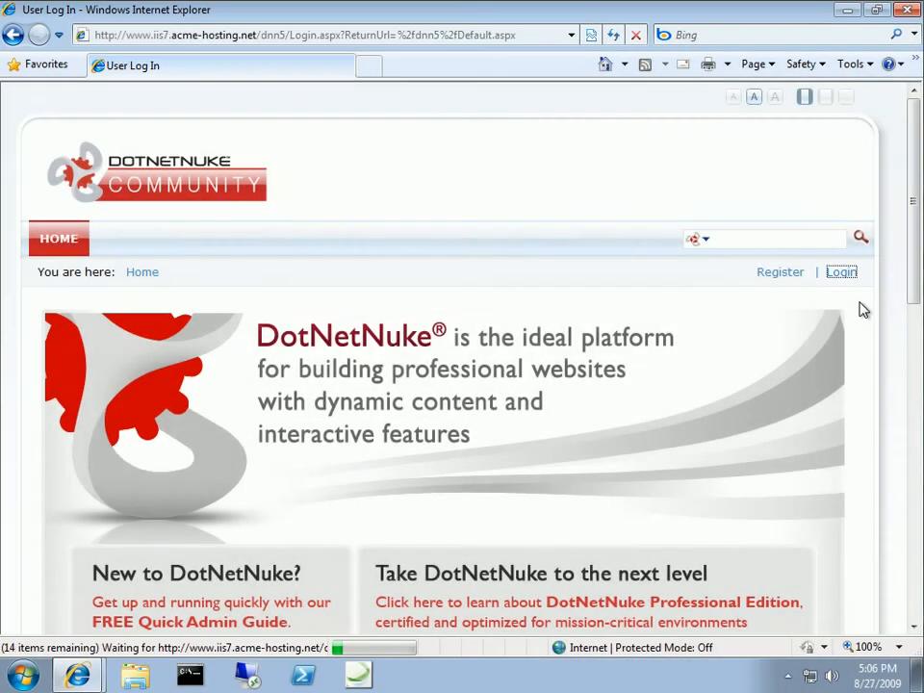
pyautogui.click(840, 271)
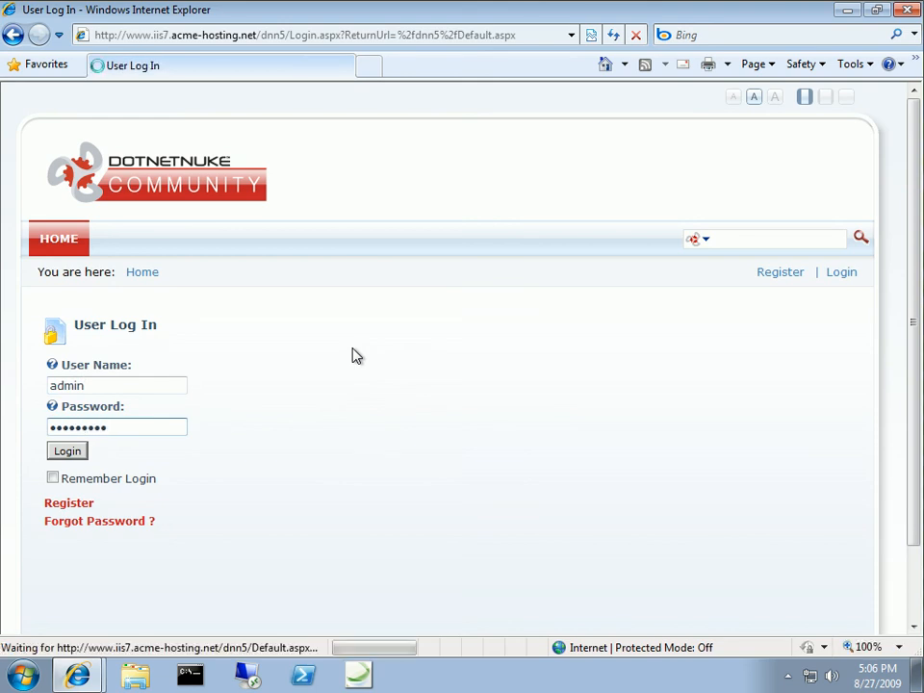
pyautogui.click(66, 450)
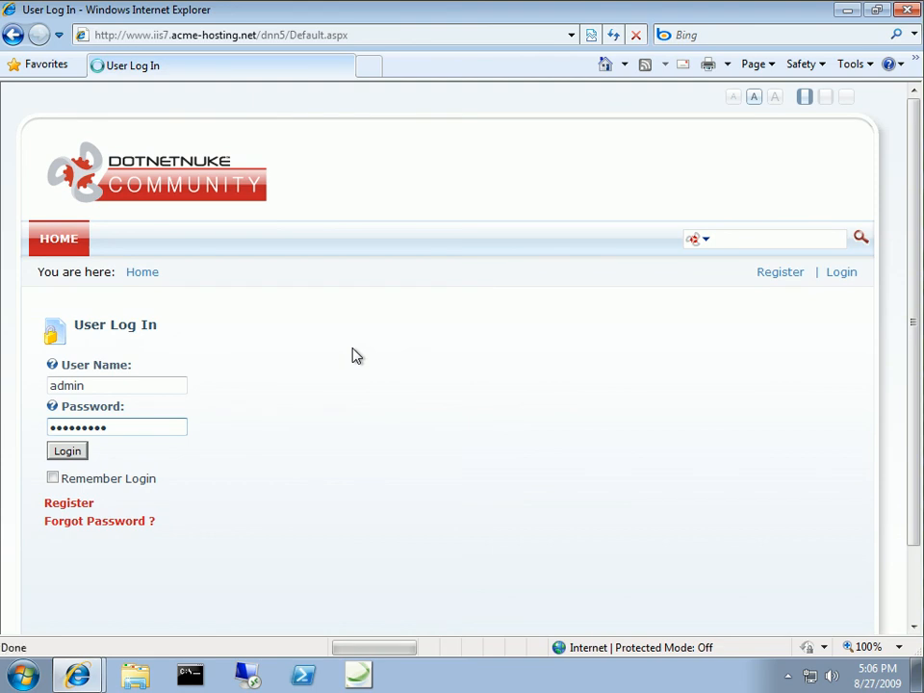
pyautogui.click(67, 450)
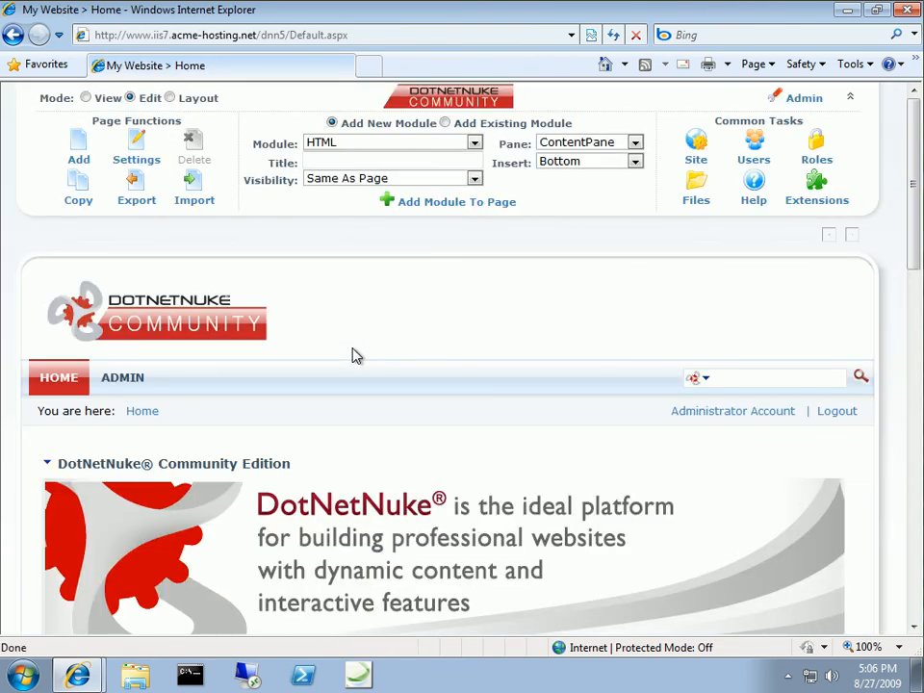